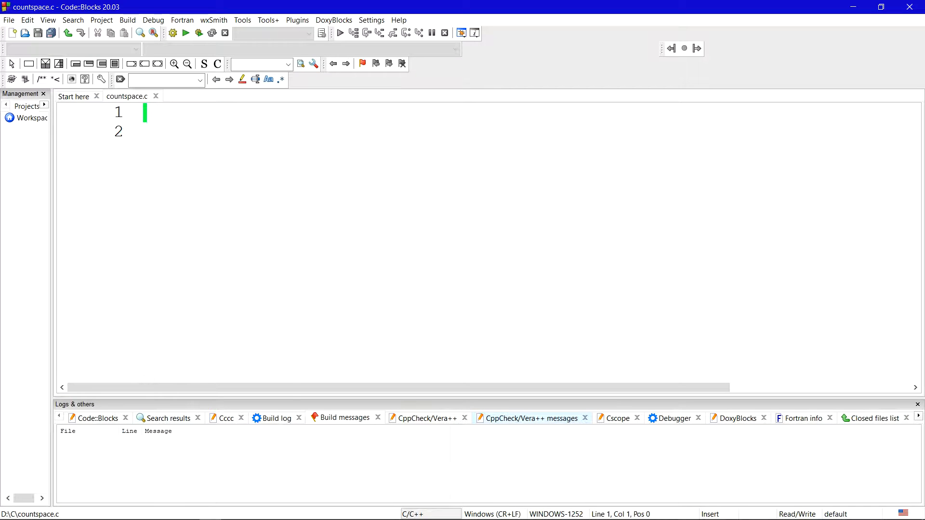
Step: Type #include<stdio.h> and begin the void main declaration
type("#include<")
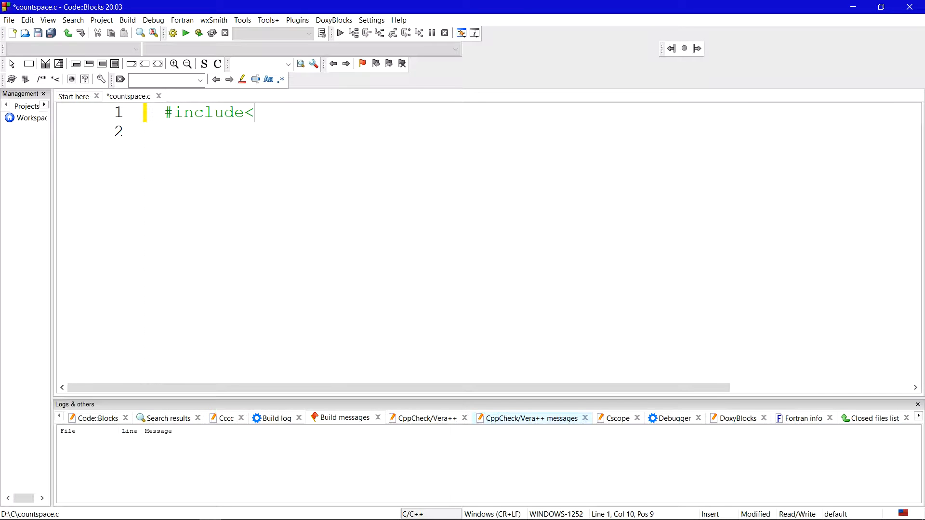
type("s>")
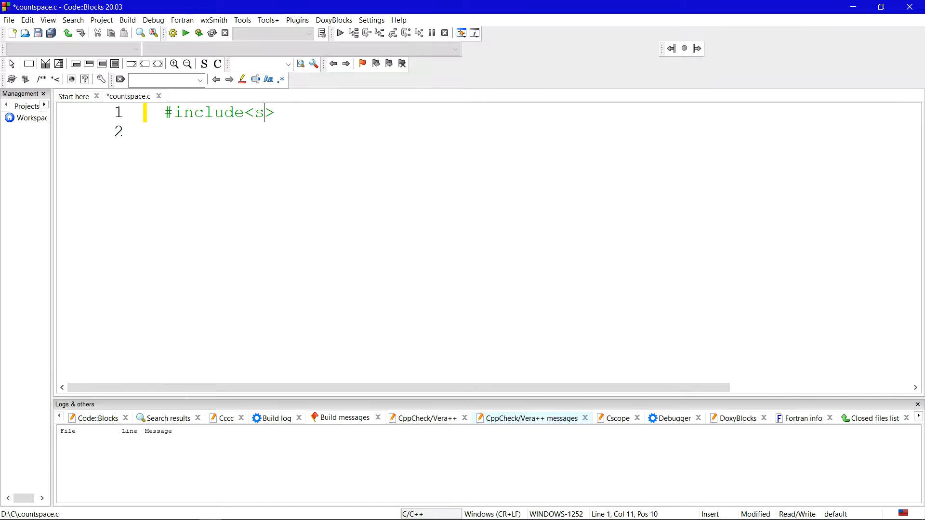
type("tdio.h")
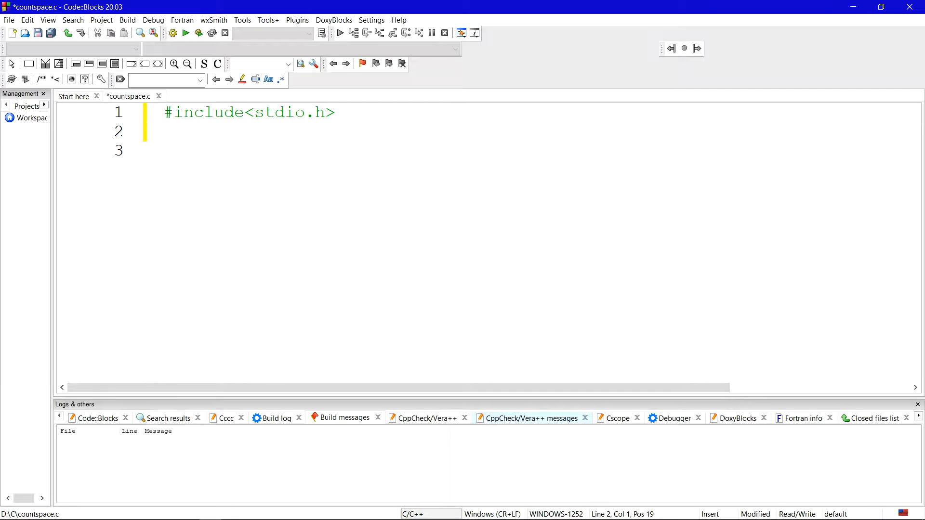
type("void main(")
left_click(529, 150)
type("{")
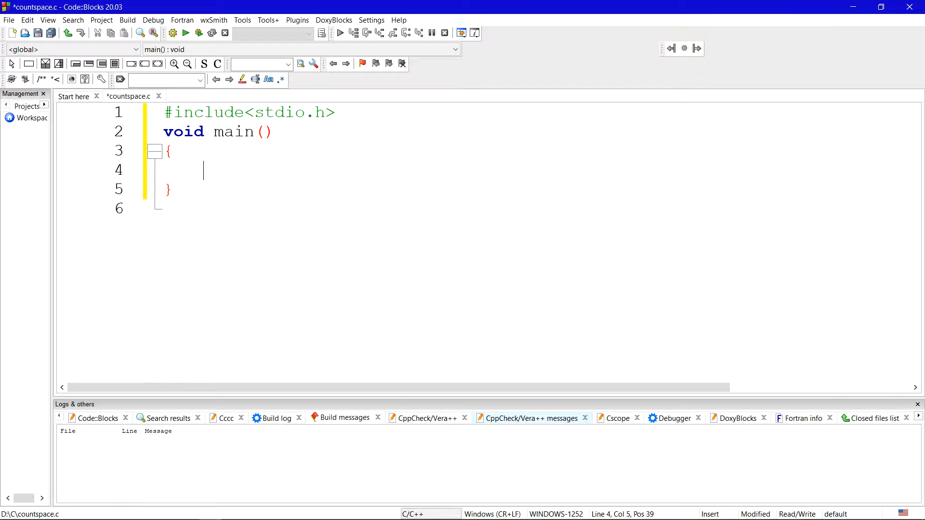
Step: Declare char str[20] initialised to "hey there! this is princyy" inside main
type("char")
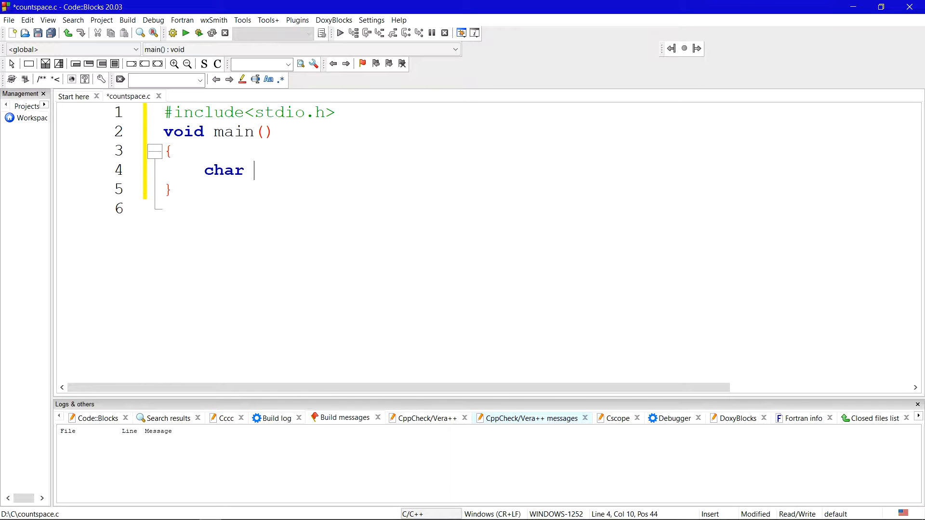
type("str[]")
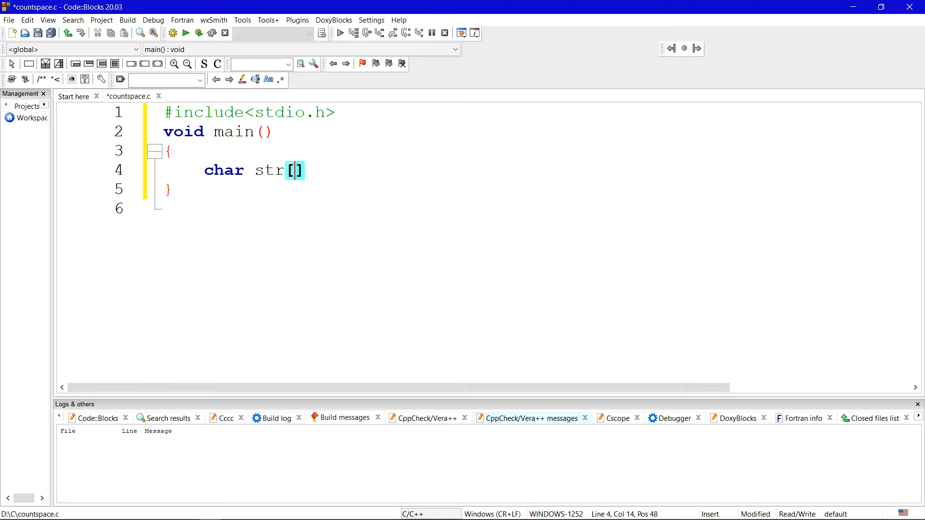
type("20")
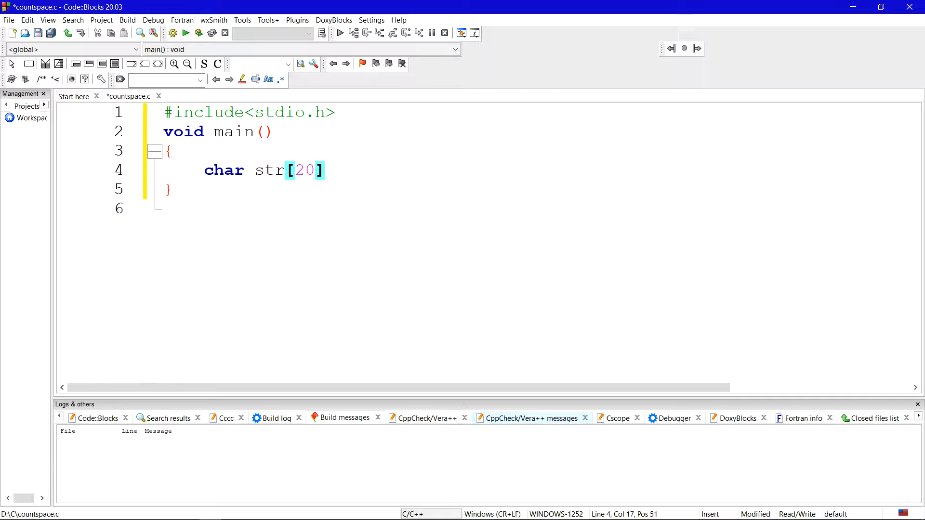
type("=\"he\"")
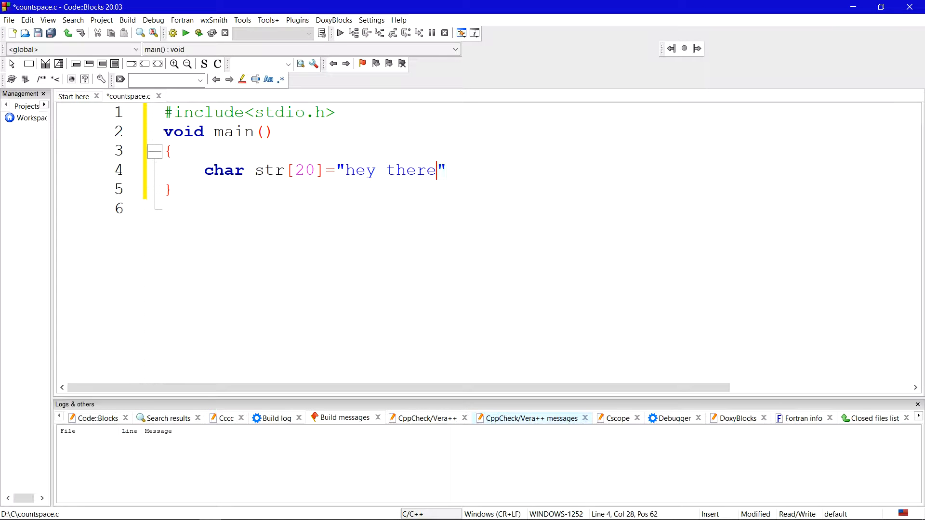
type("! this is")
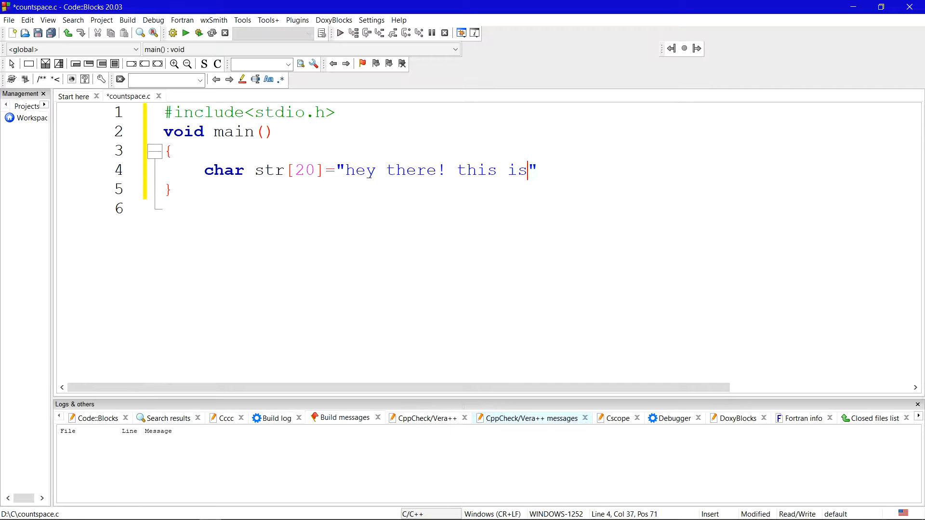
type("princyy")
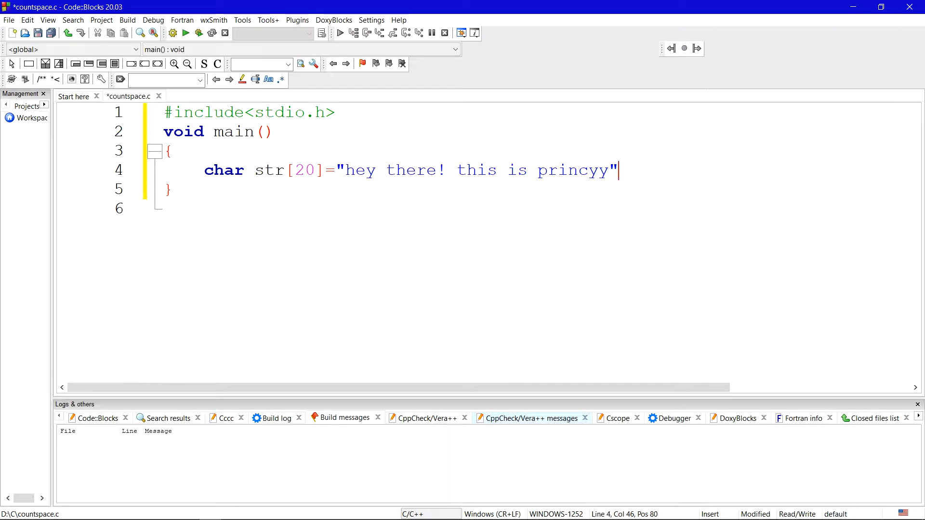
type(";")
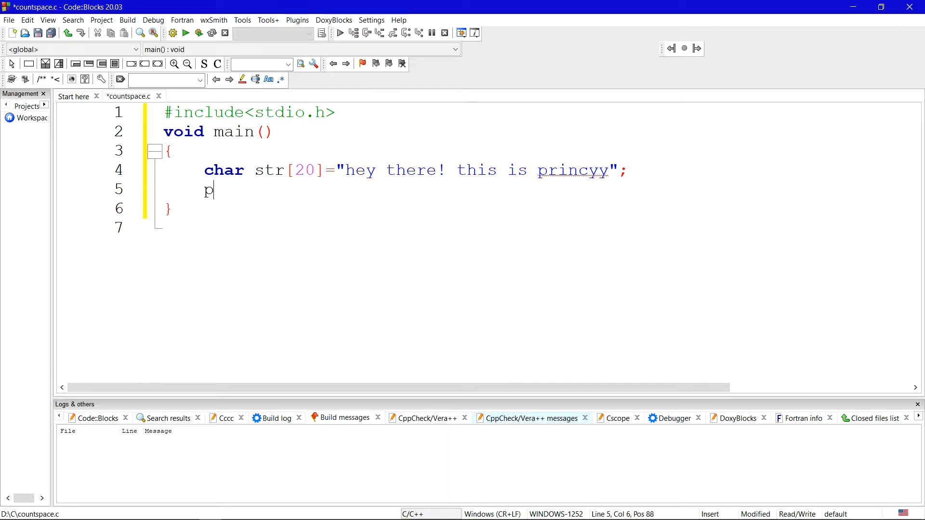
Step: Add printf("%s",str); on line 5 to print the string
type("rintf(\"")
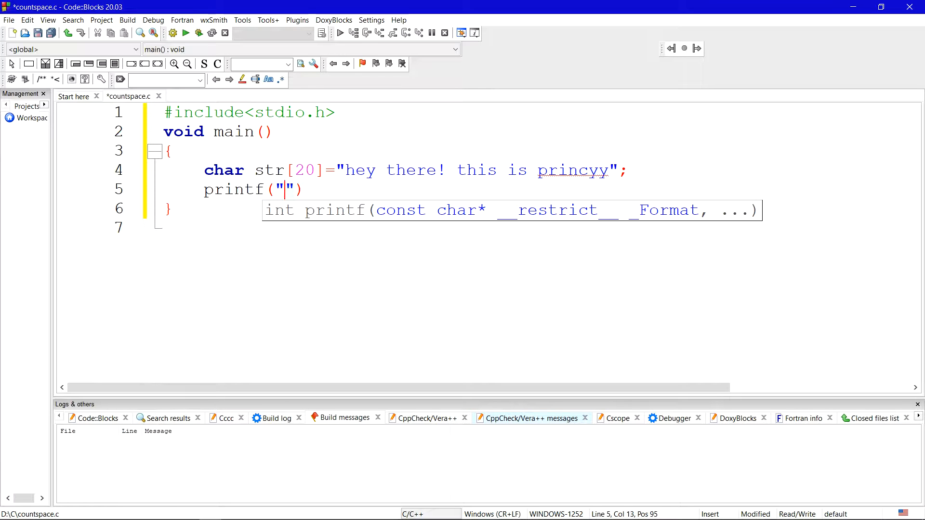
type("%s")
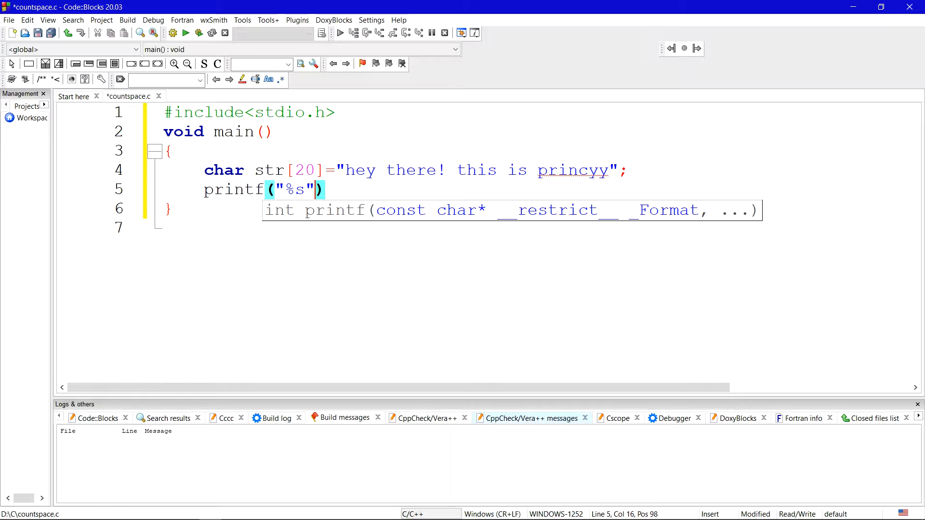
type(",")
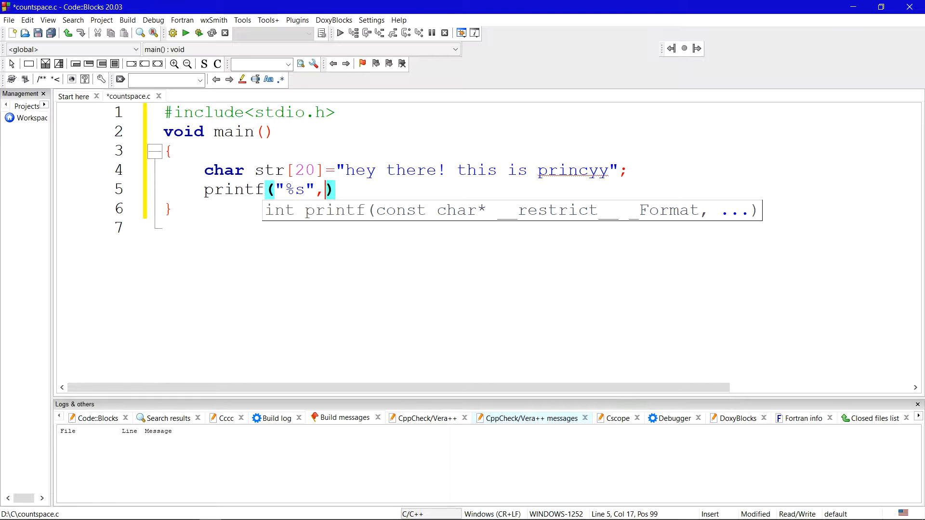
type("str")
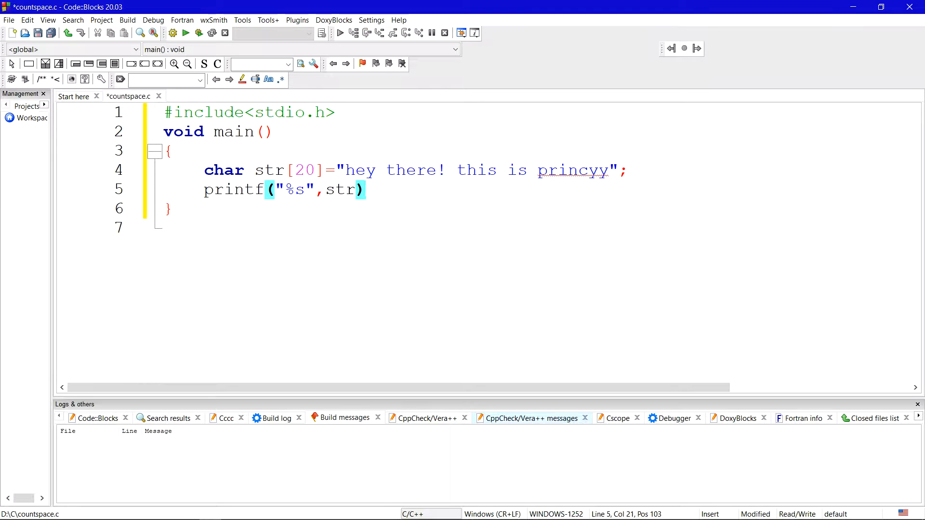
type(";")
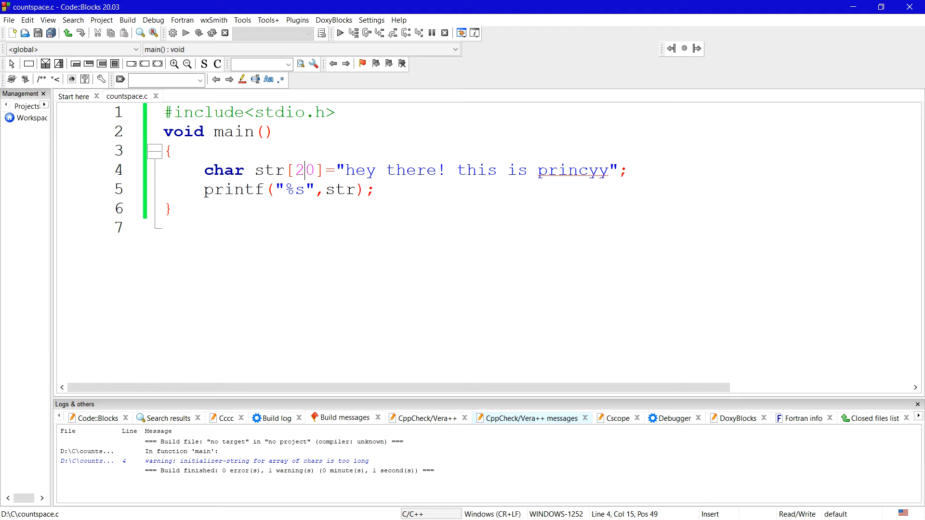
Step: Change the array size from str[20] to str[30]
type("3")
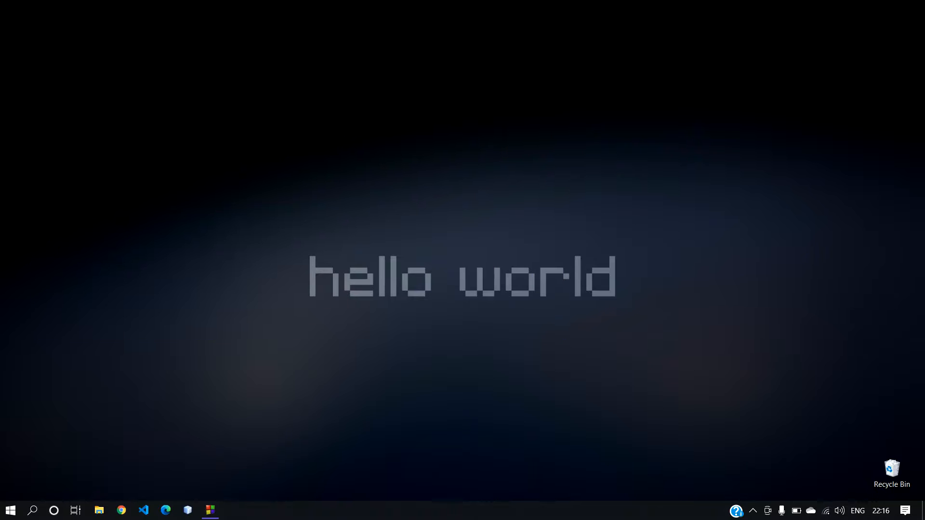
Step: Restore Code::Blocks and build and run, printing the full sentence with no warnings
left_click(210, 510)
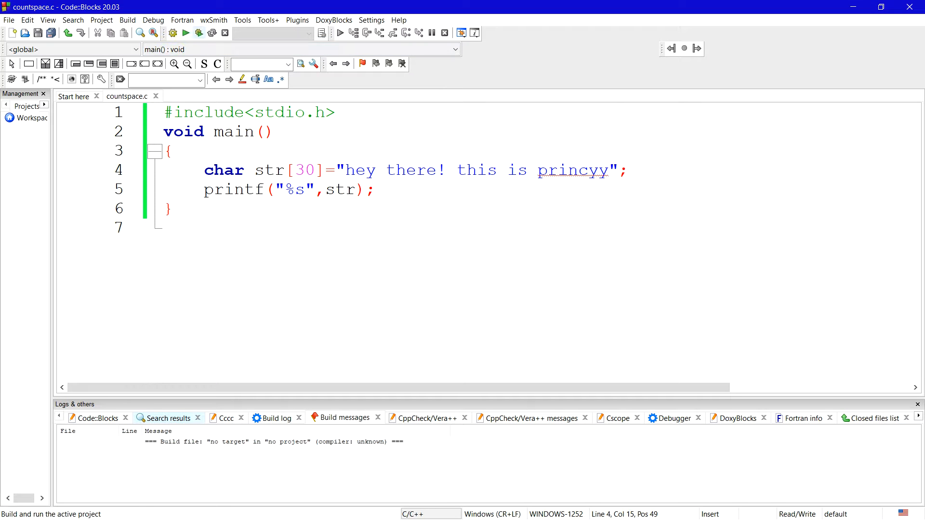
left_click(199, 33)
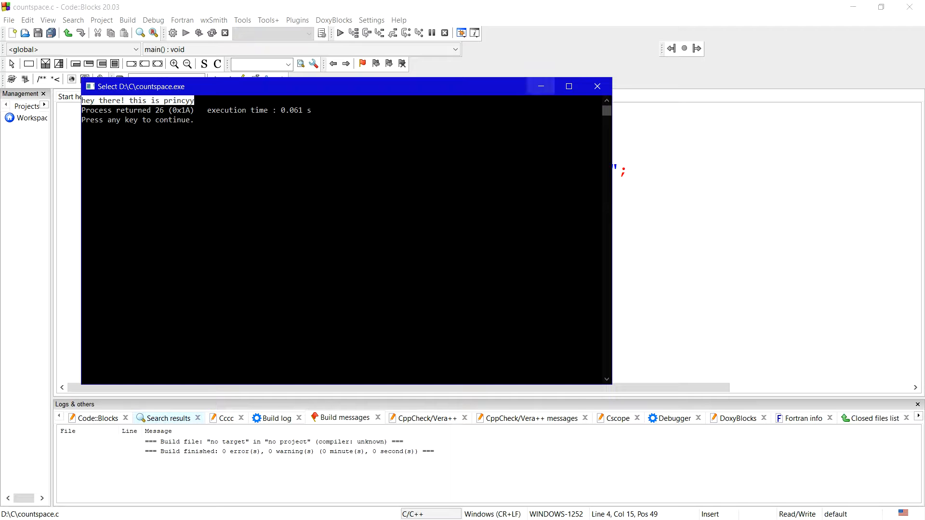
mouse_move(540, 86)
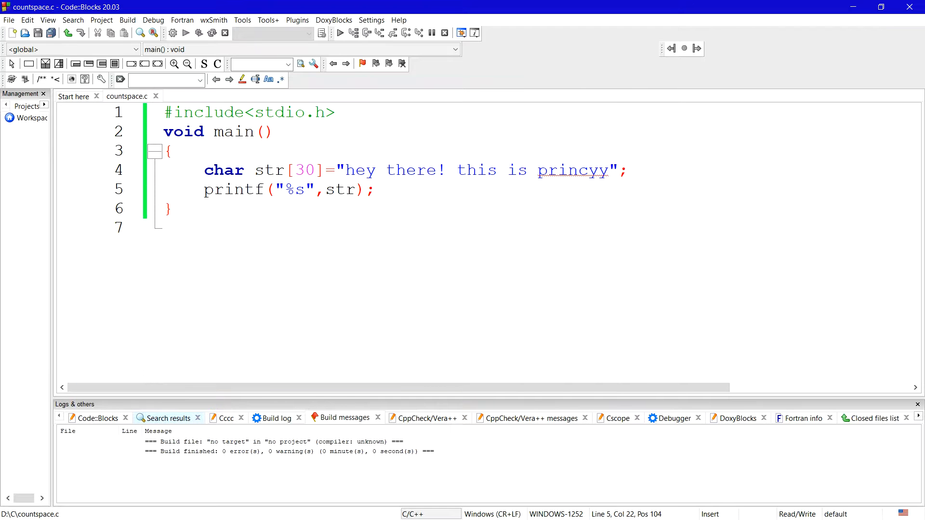
Step: Start the loop header for(i=0;i<strlen(str)) on line 7
key("Enter")
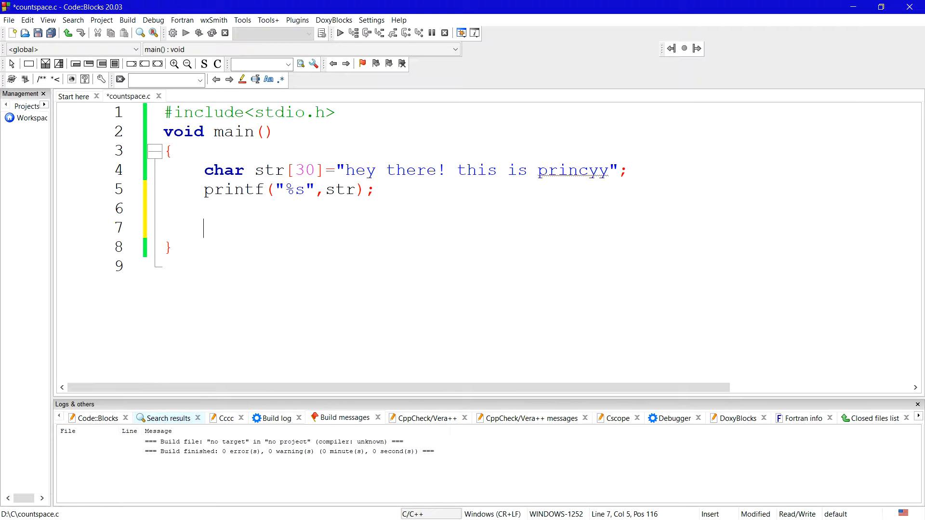
type("for(i")
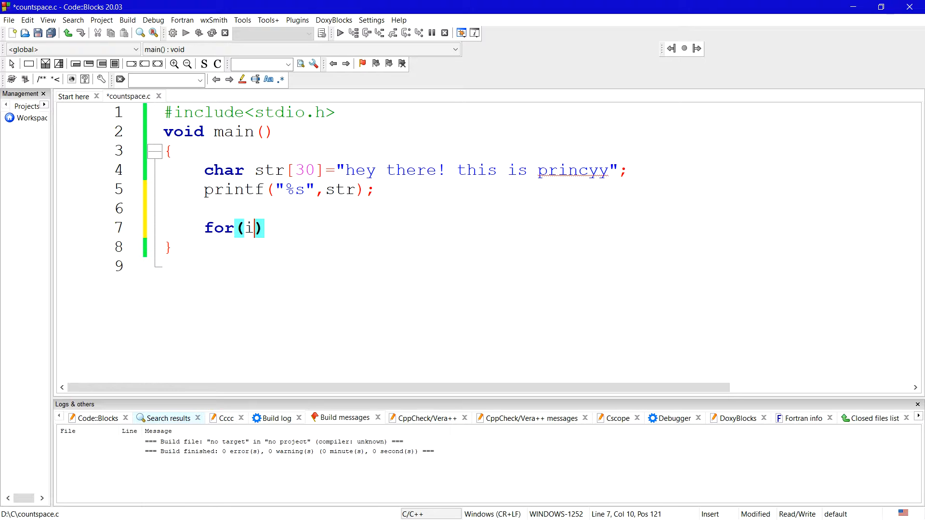
type("=0;")
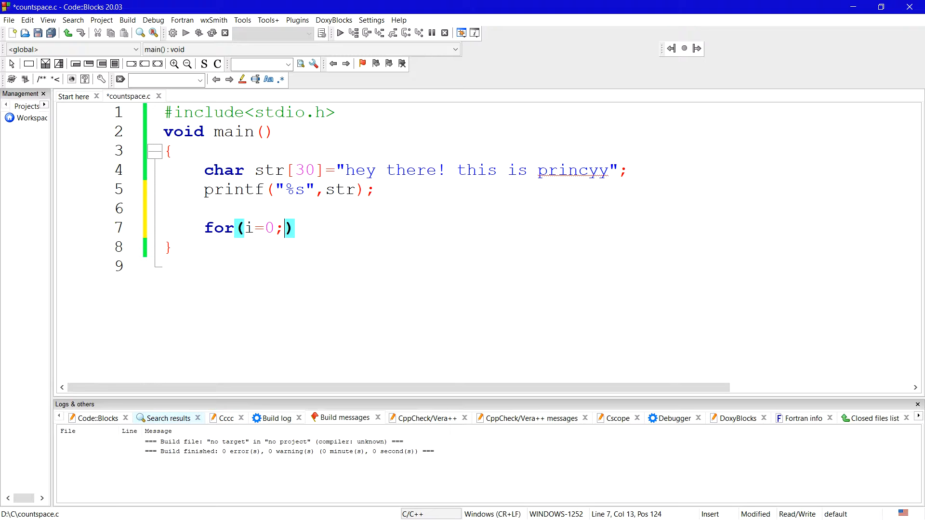
type("i<str")
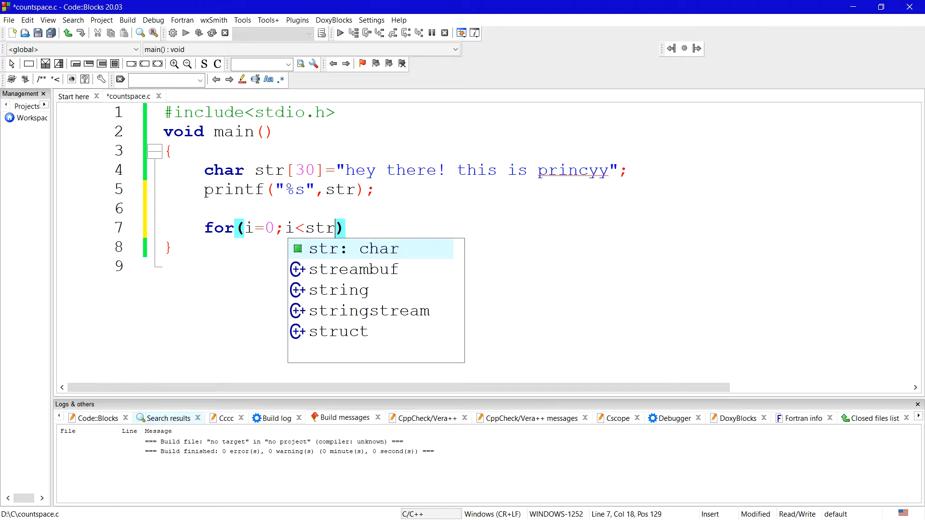
type("len")
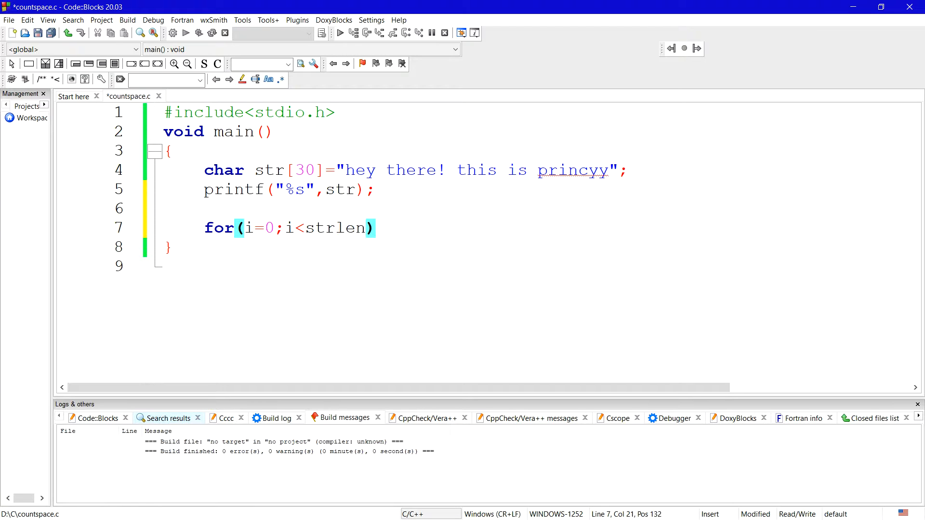
type("(st")
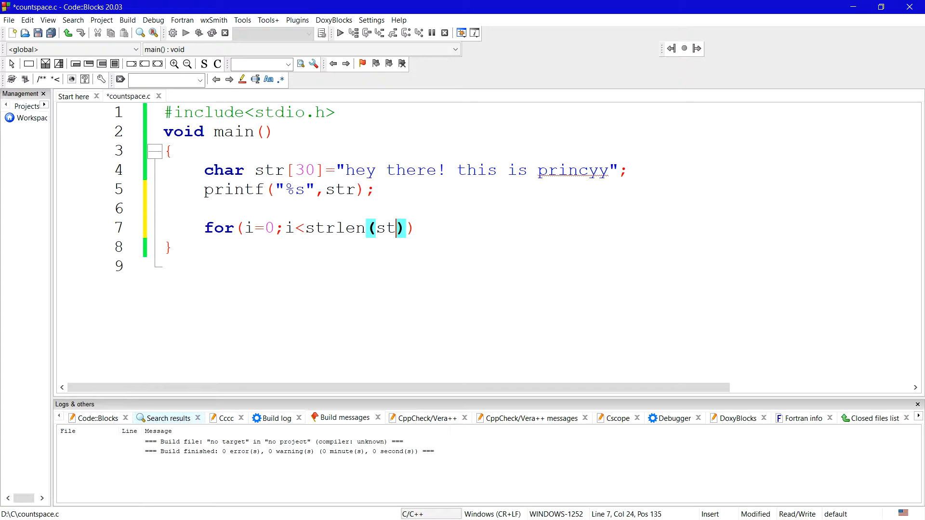
type("r")
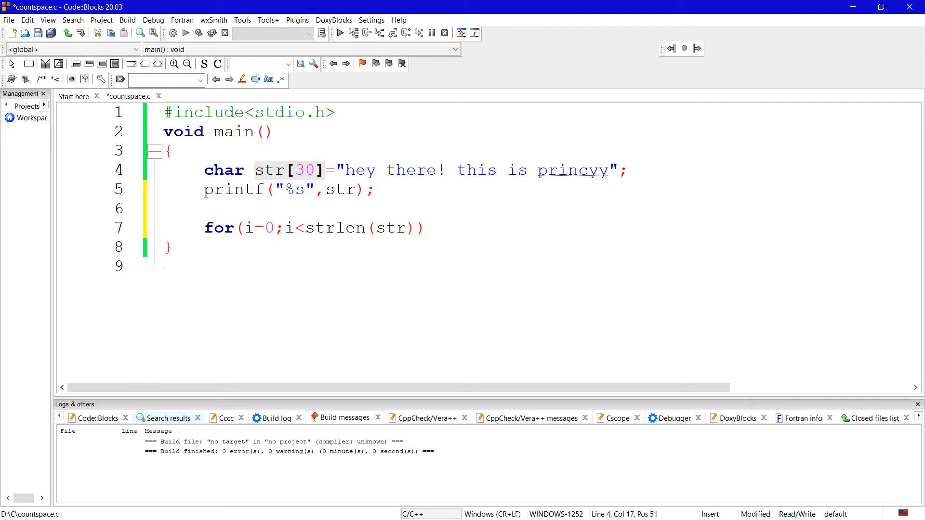
left_click(417, 228)
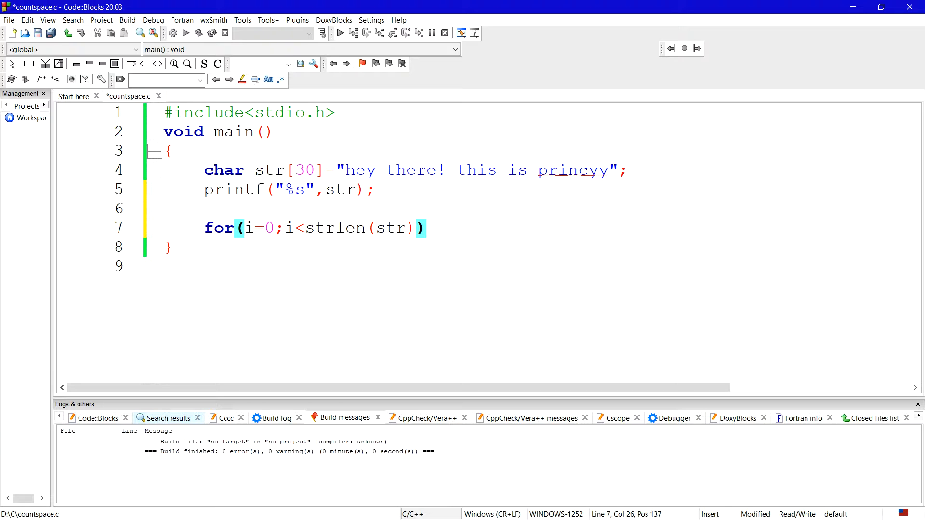
Step: Complete the loop header with i++ and point out the spaces in the sample string
type(";i++")
type("{")
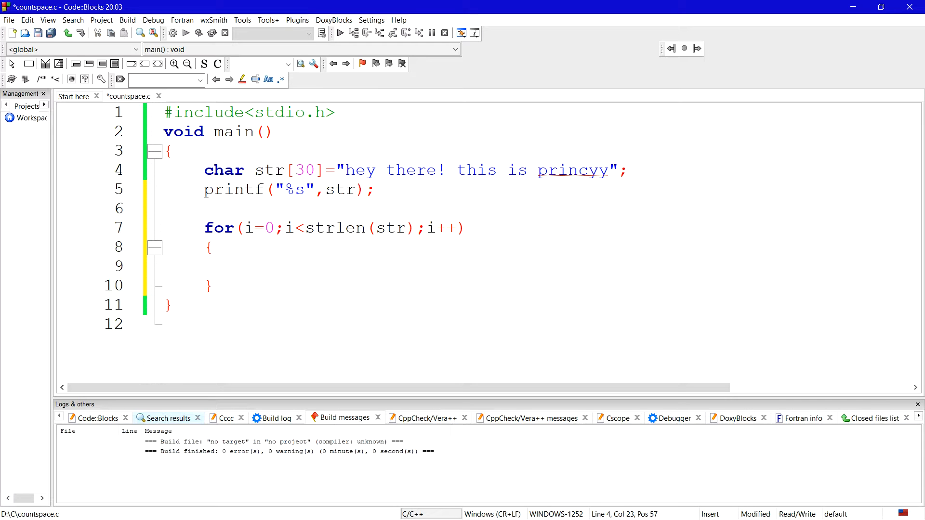
left_click(452, 170)
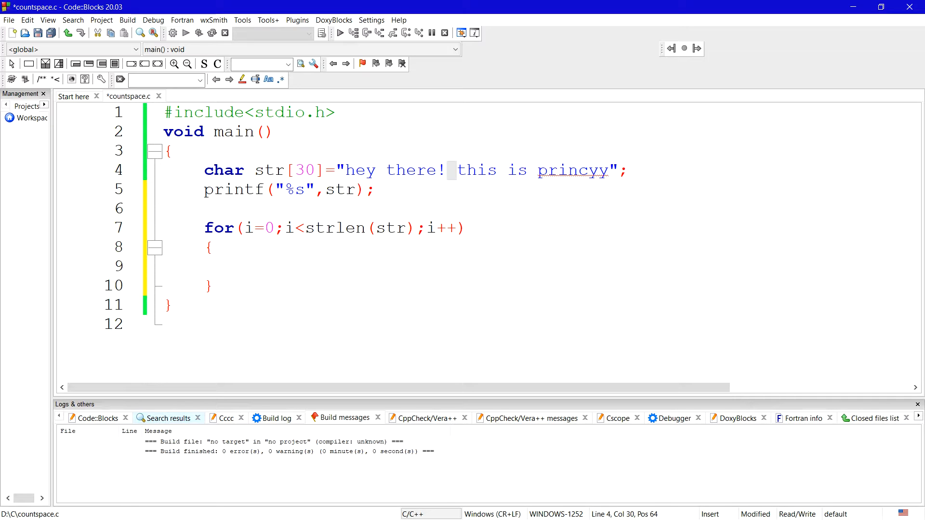
left_click(457, 170)
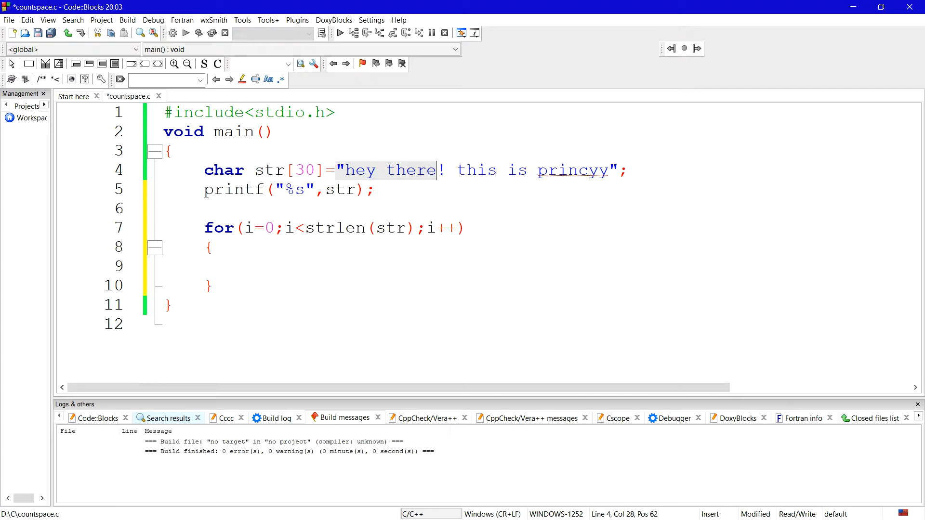
left_click(627, 171)
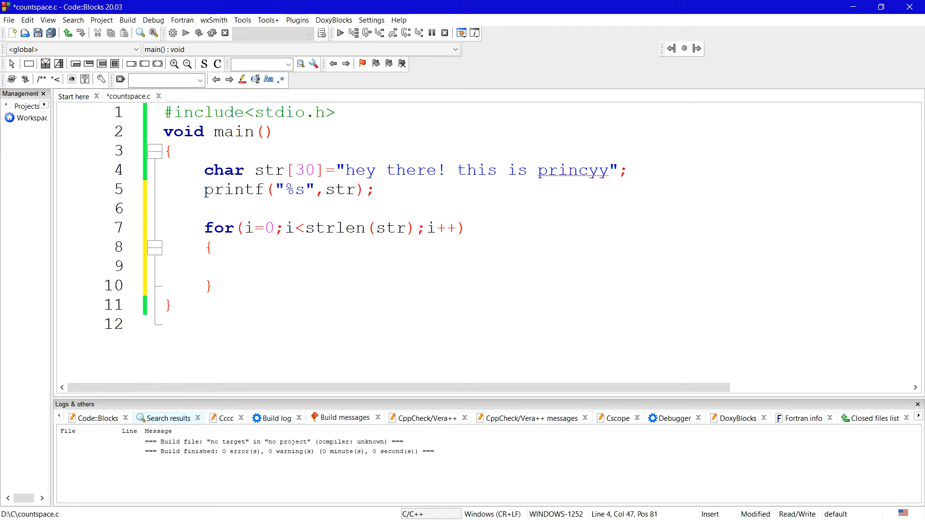
Step: Add the declaration int i,count; below the string
type("int i,count;")
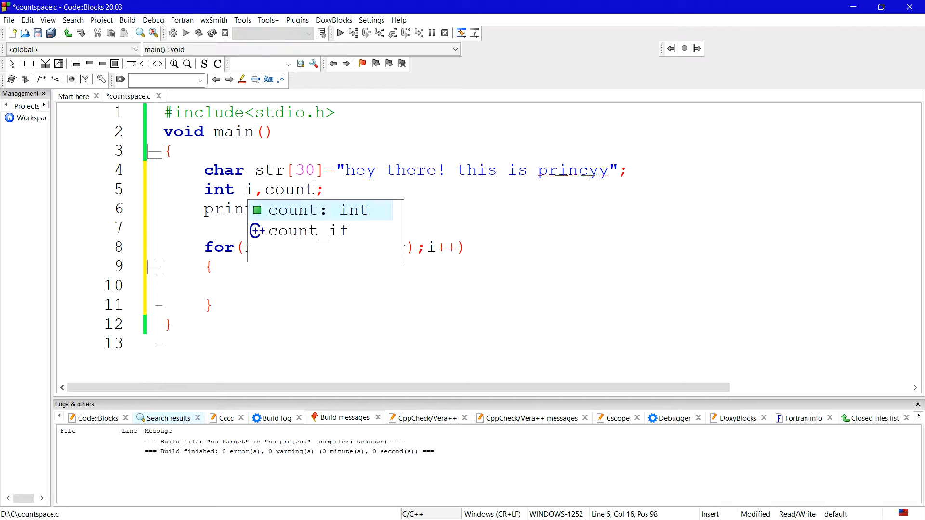
Step: Initialise count to 0 and add if(str[i] == 32) with braces inside the loop
type("=0")
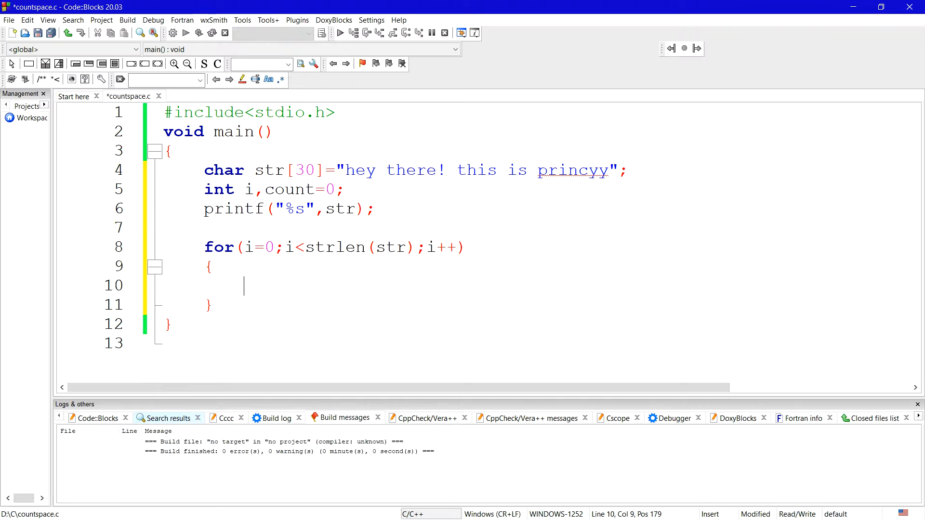
type("if(")
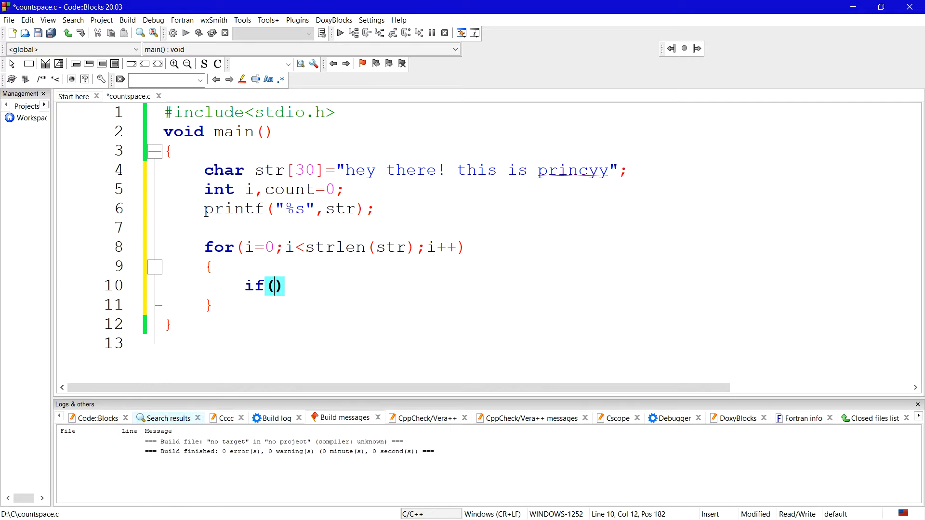
type("str[")
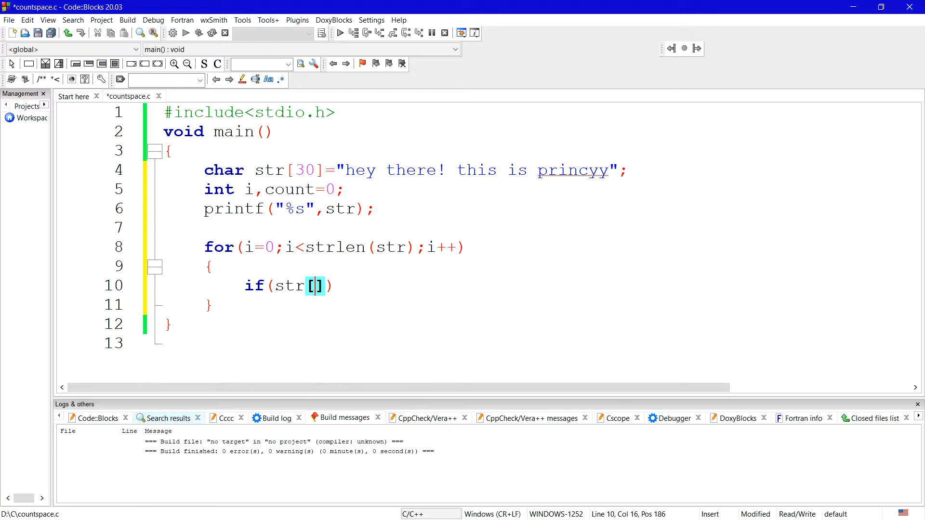
type("i] =")
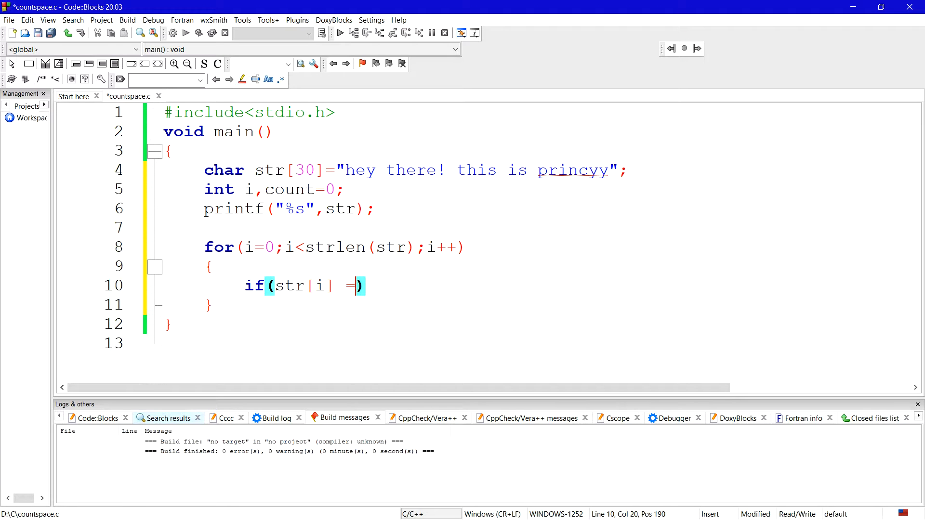
type("= 32")
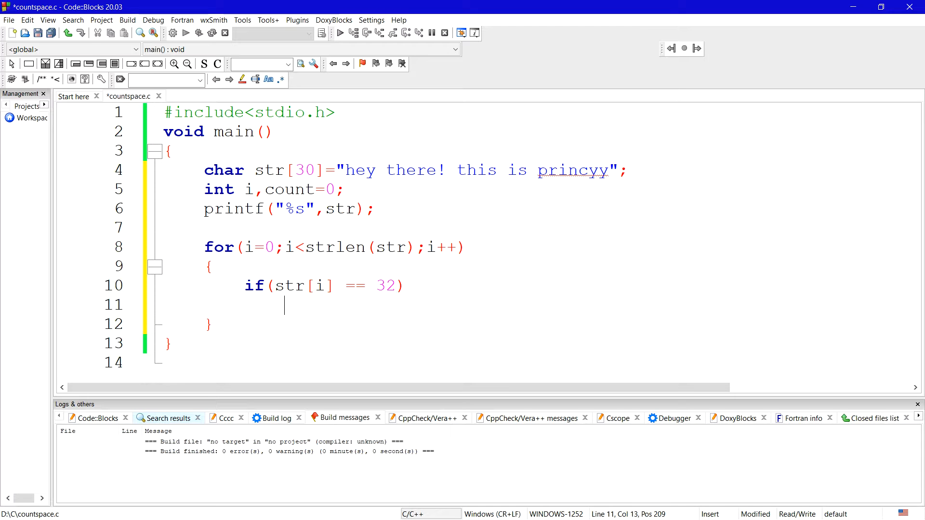
type("{")
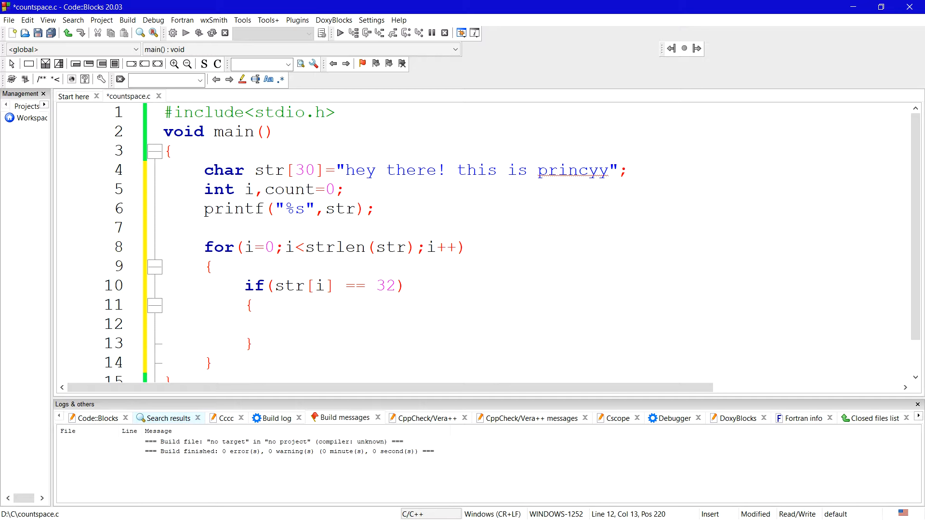
double_click(298, 286)
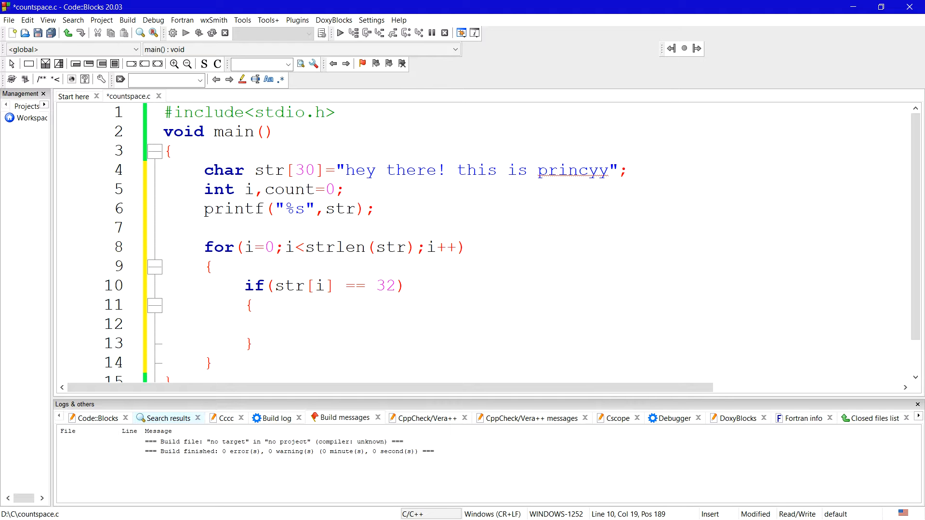
Step: Increment the counter with count++; inside the if block
left_click(285, 324)
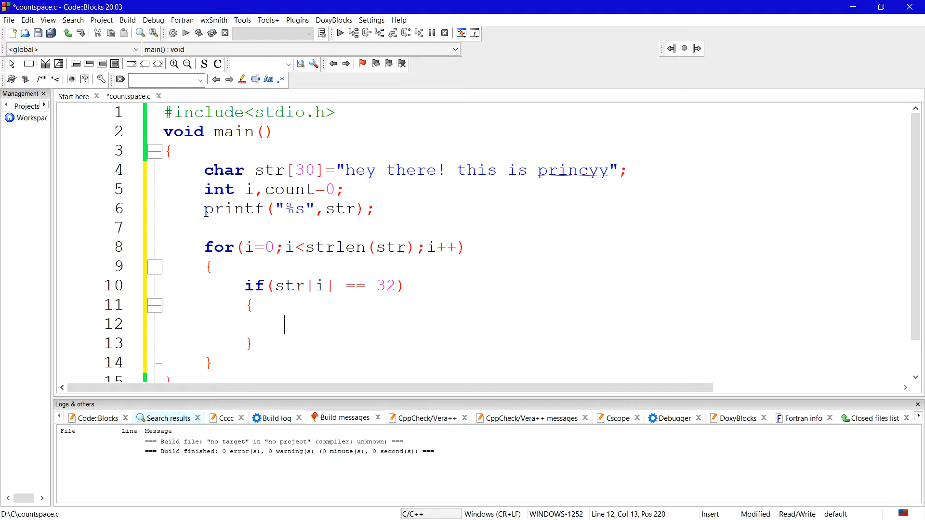
type("count")
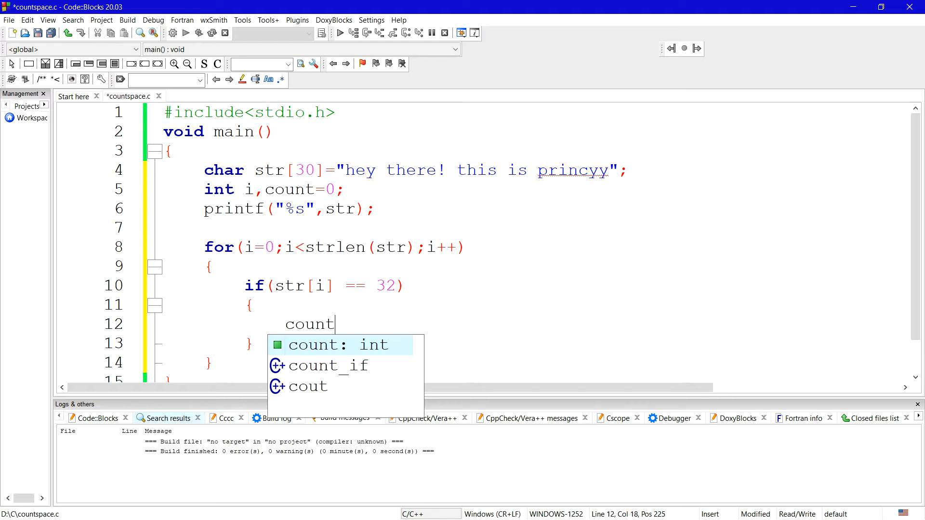
type("++;")
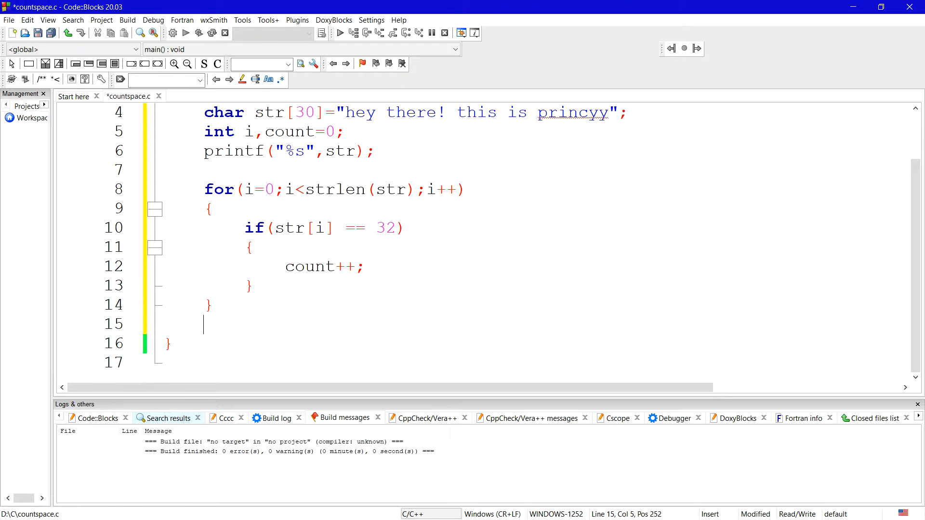
Step: Add a printf("\n") line after the loop
type("printf")
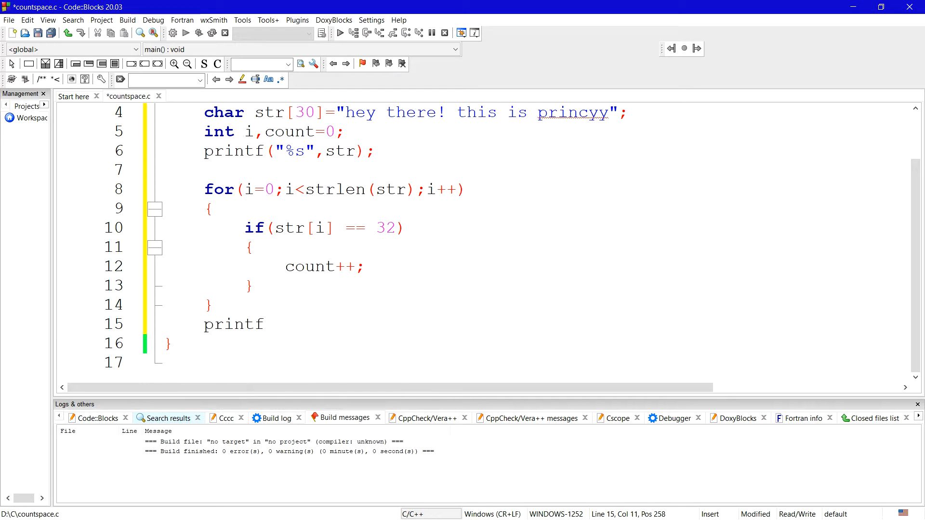
type("(")
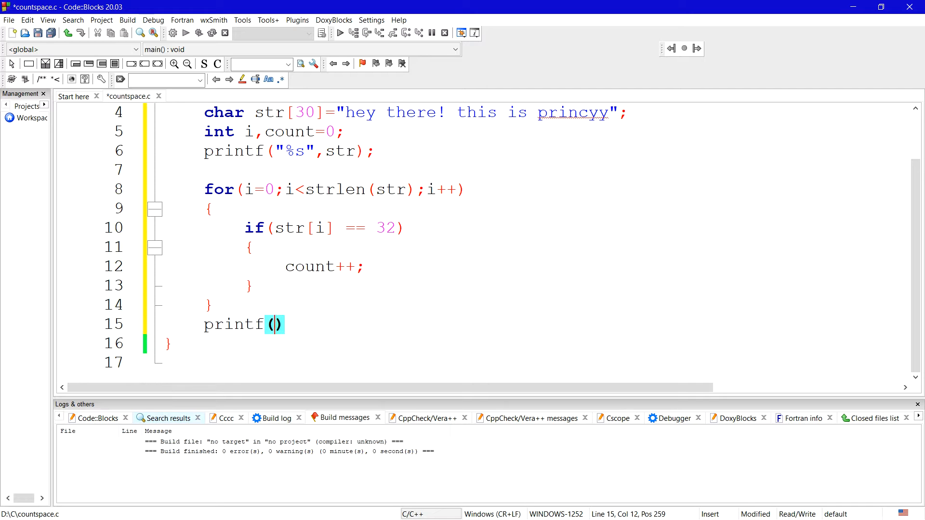
type("\"\\n\"")
type("printf(\"")
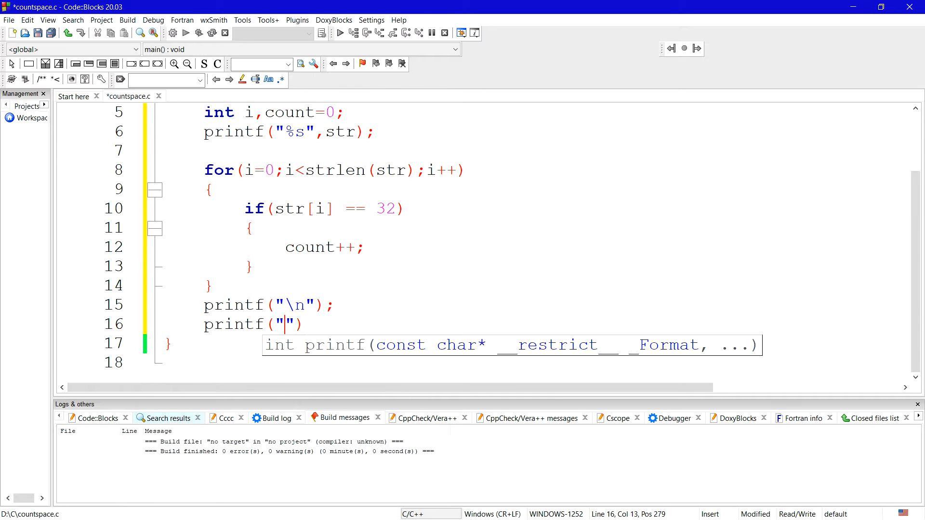
Step: Finish line 16 as printf("total spaces in string=%d",count);
type("total s")
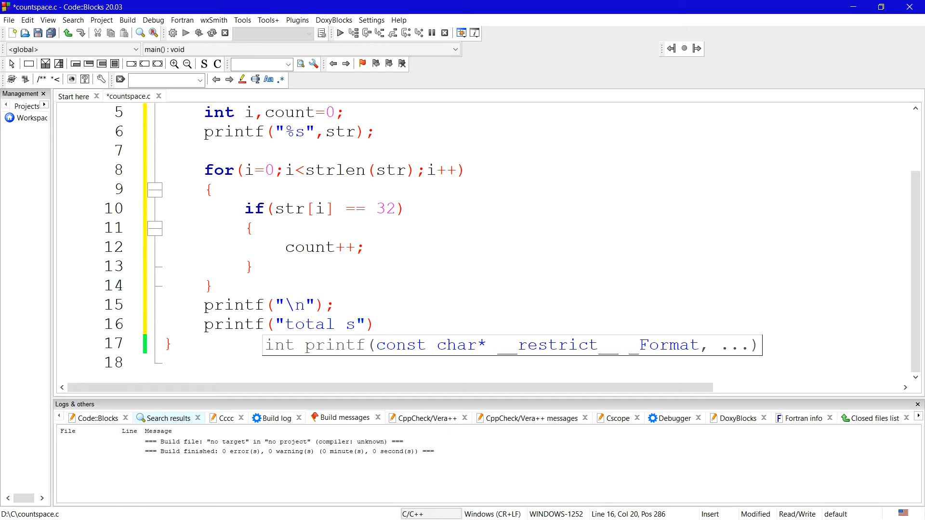
type("paces in")
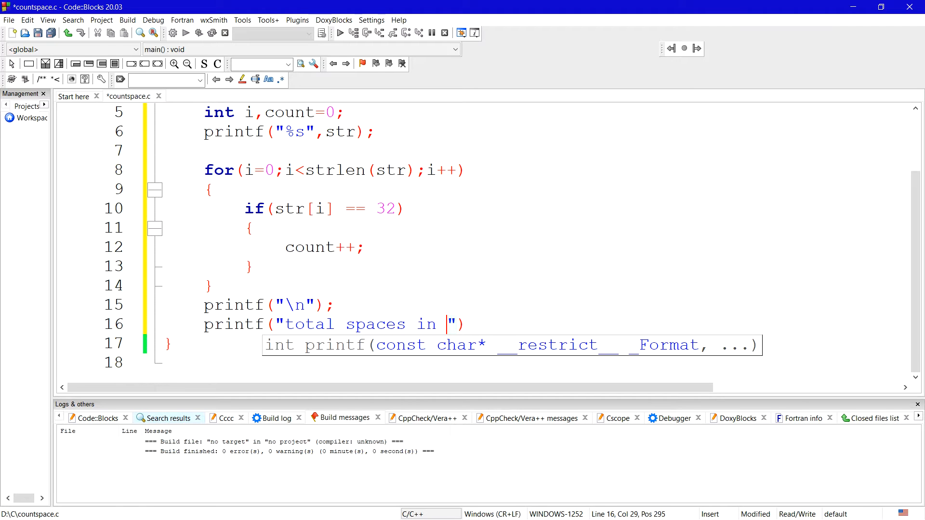
type("string")
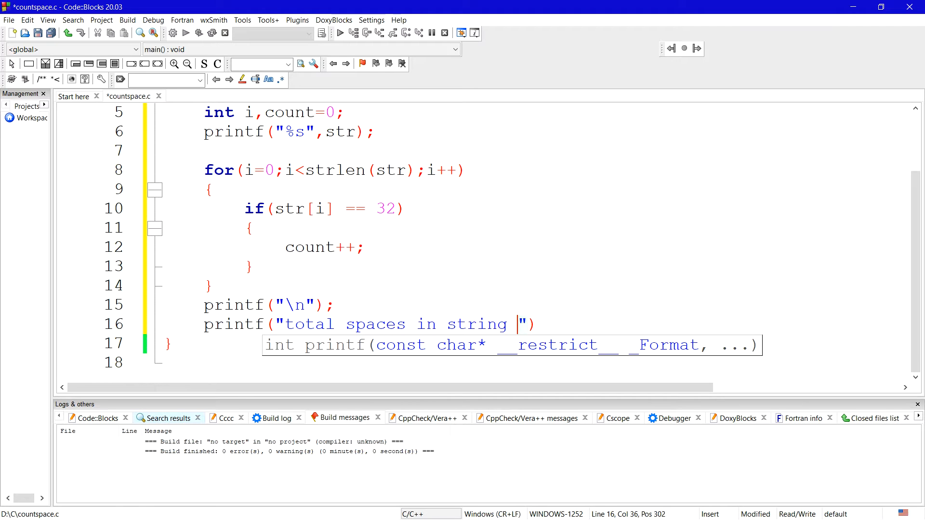
type("=")
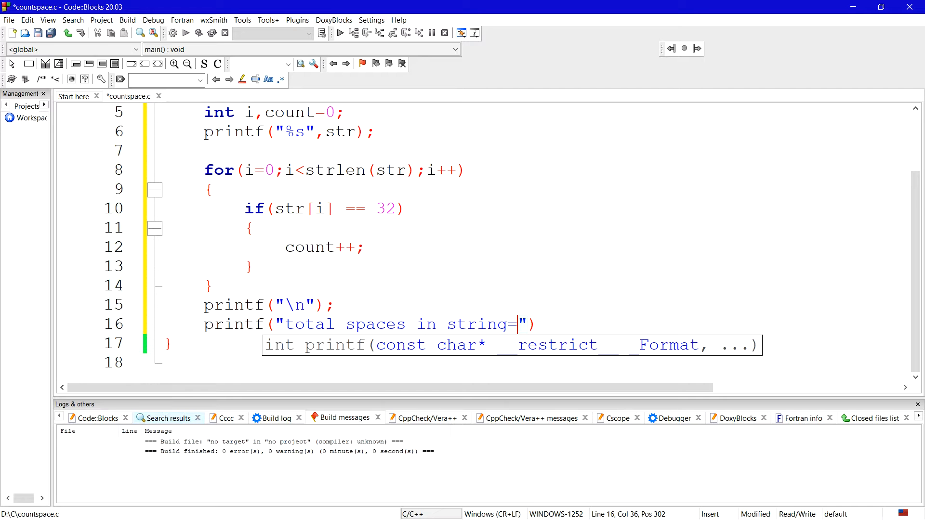
type("%d")
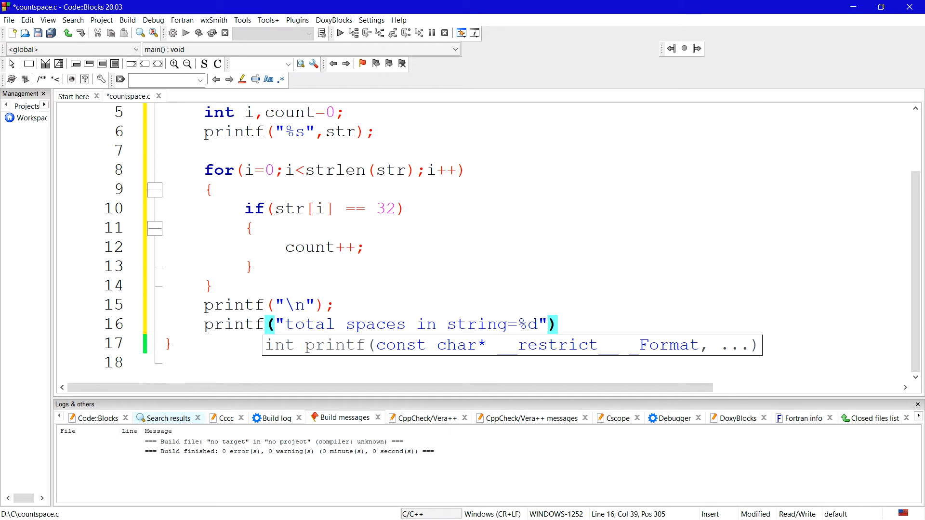
type("count")
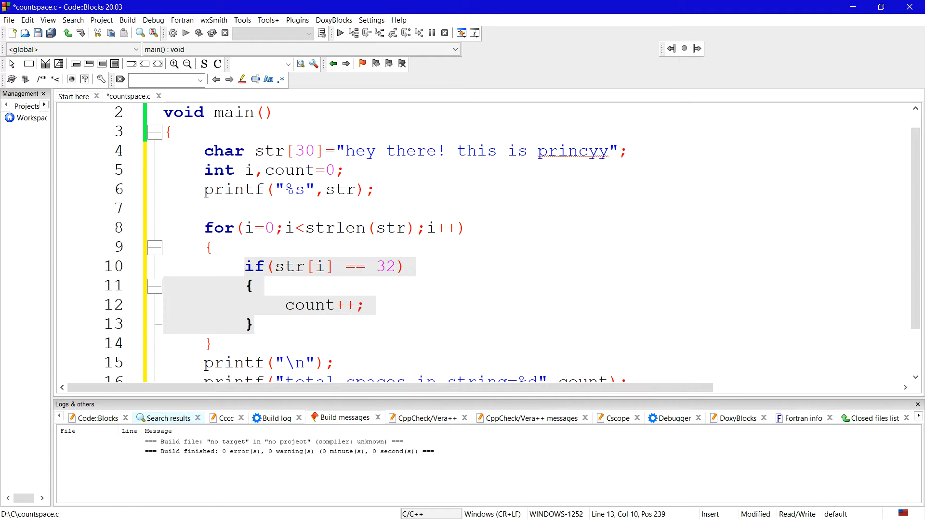
left_click(281, 266)
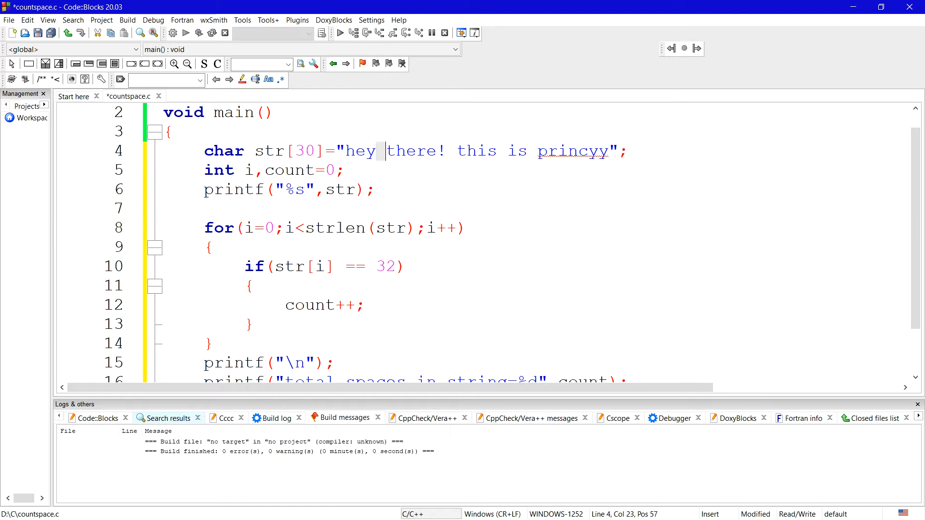
left_click_drag(244, 266, 254, 323)
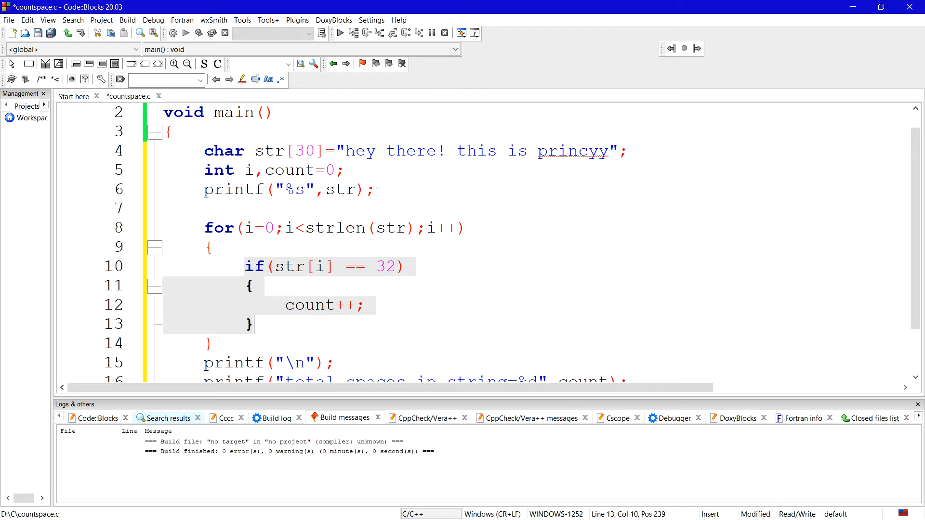
left_click(274, 266)
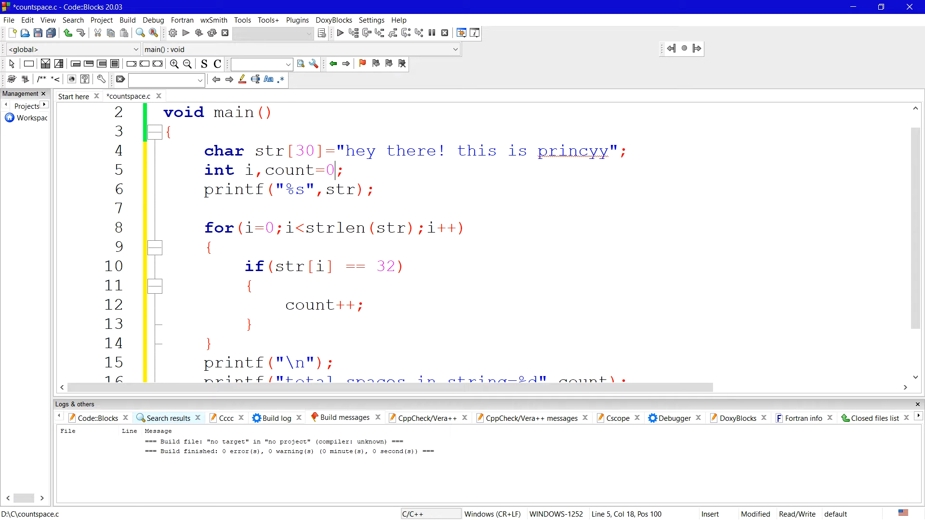
left_click(401, 266)
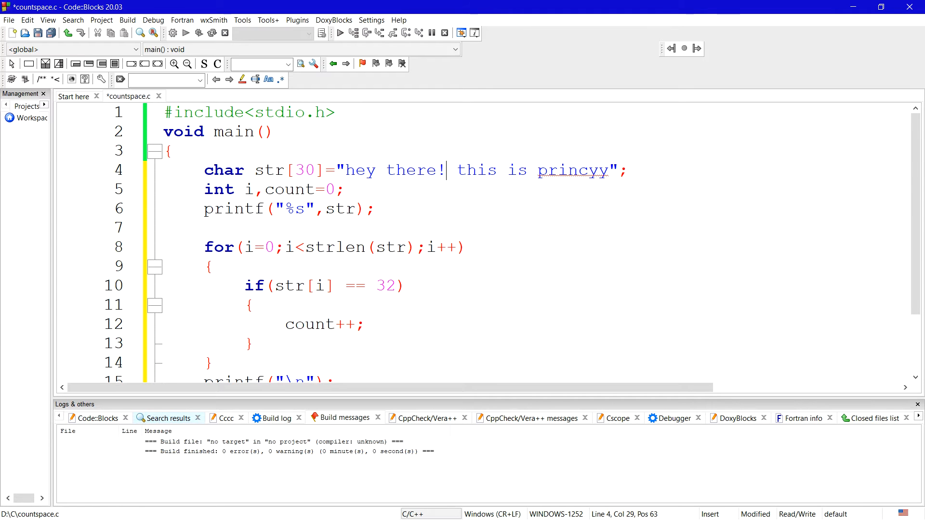
scroll("down", 3)
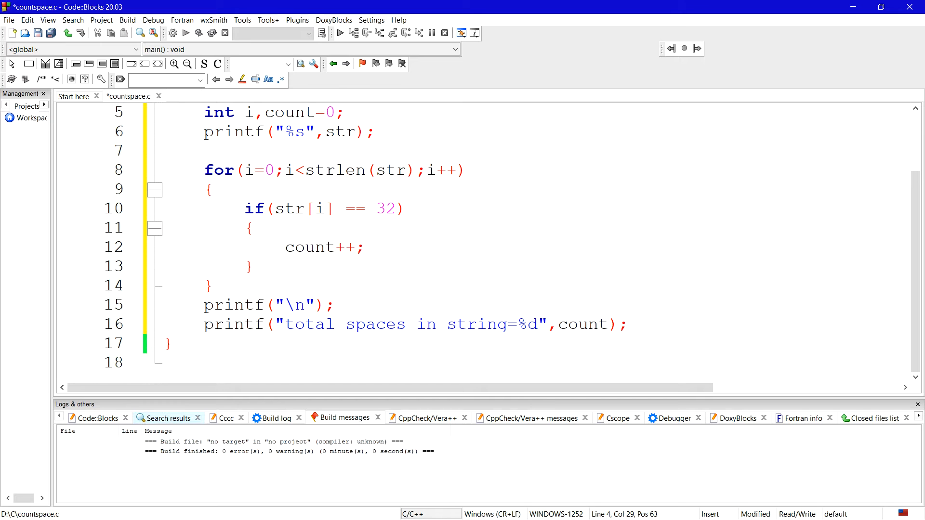
left_click(324, 248)
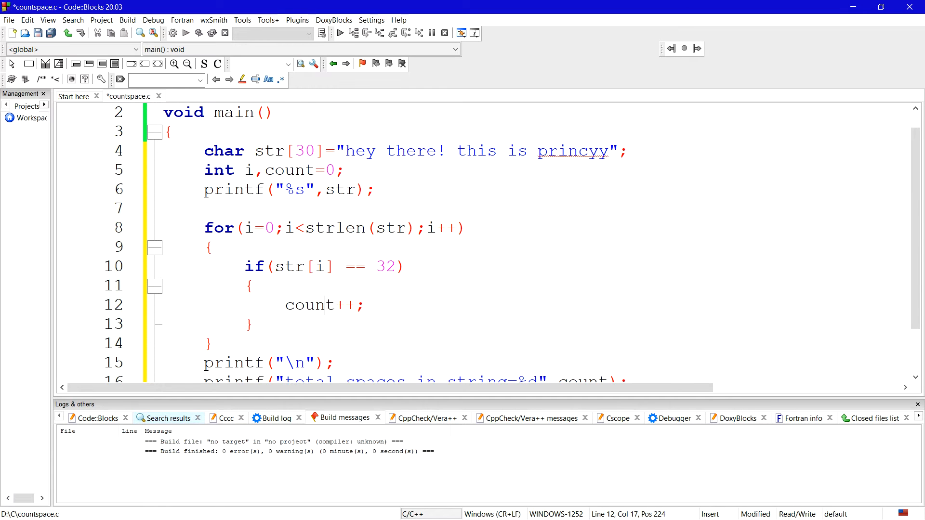
left_click(539, 151)
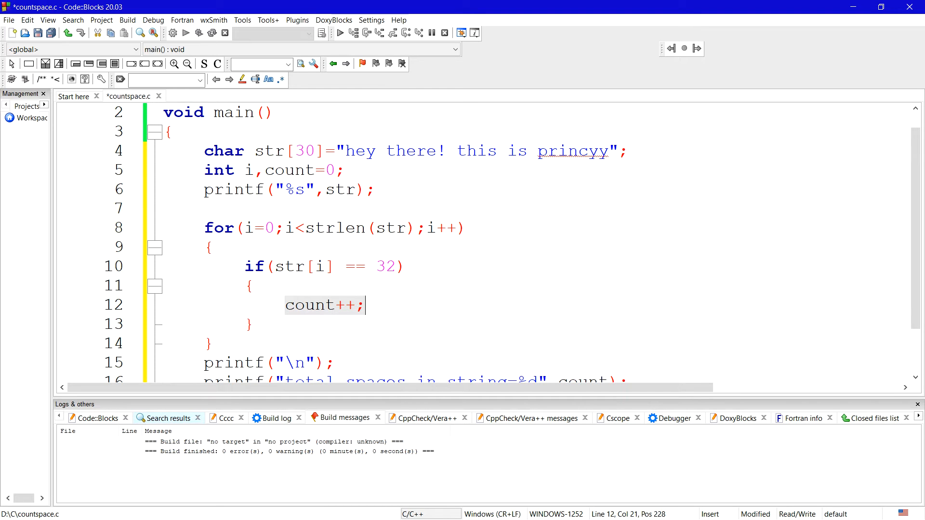
scroll("down", 3)
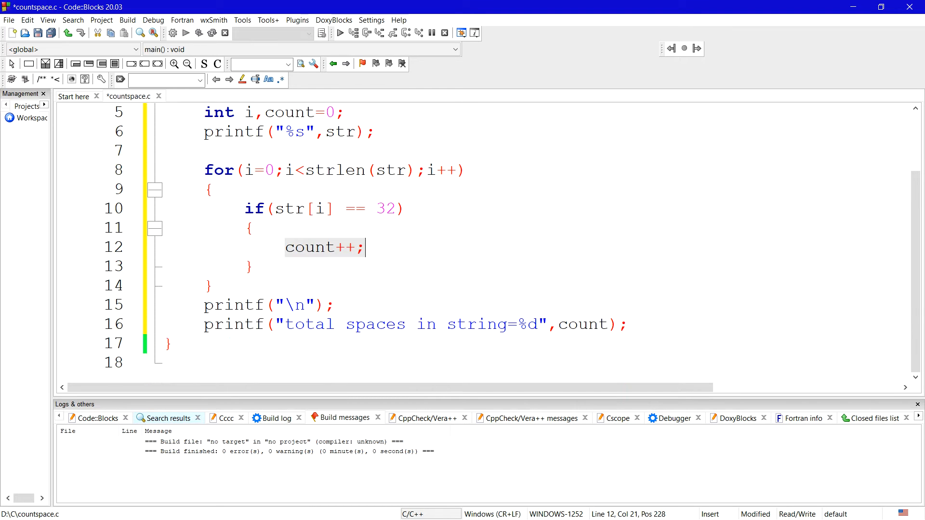
left_click(619, 325)
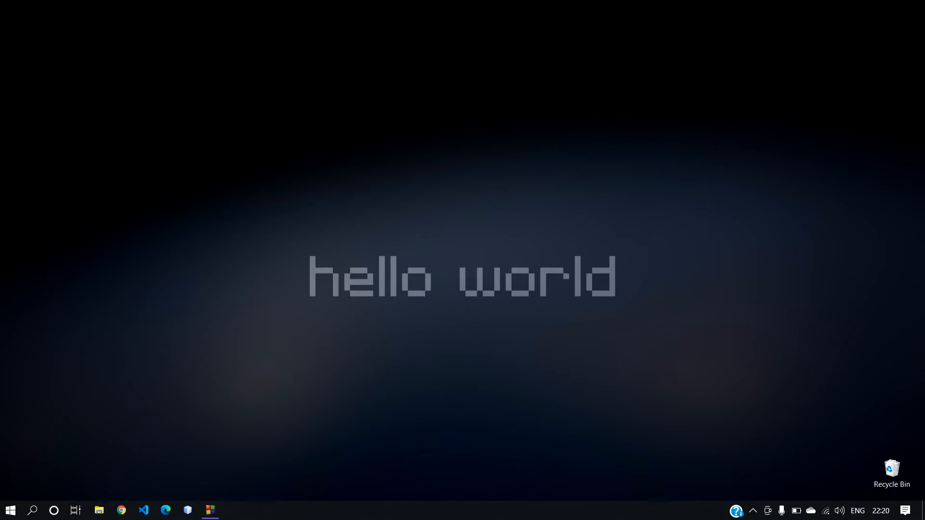
Step: Restore Code::Blocks from the taskbar and build and run countspace.c
left_click(210, 510)
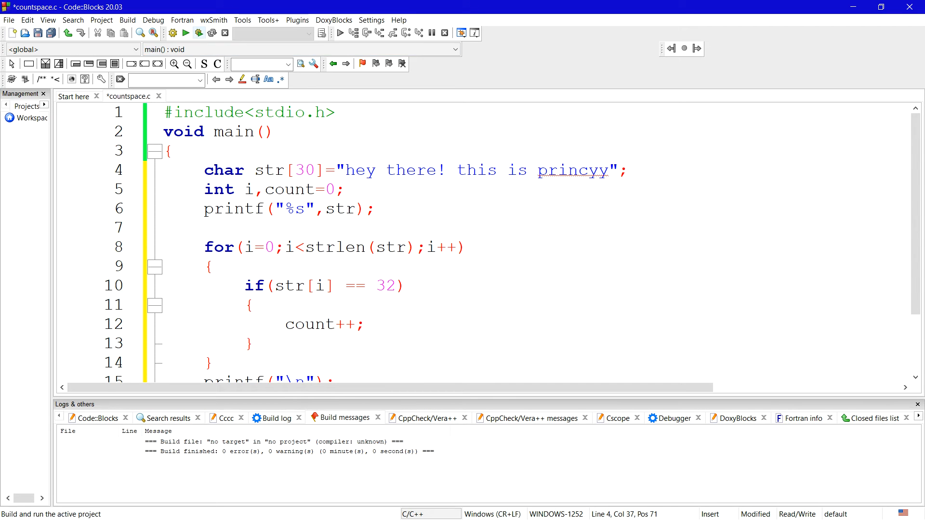
left_click(198, 32)
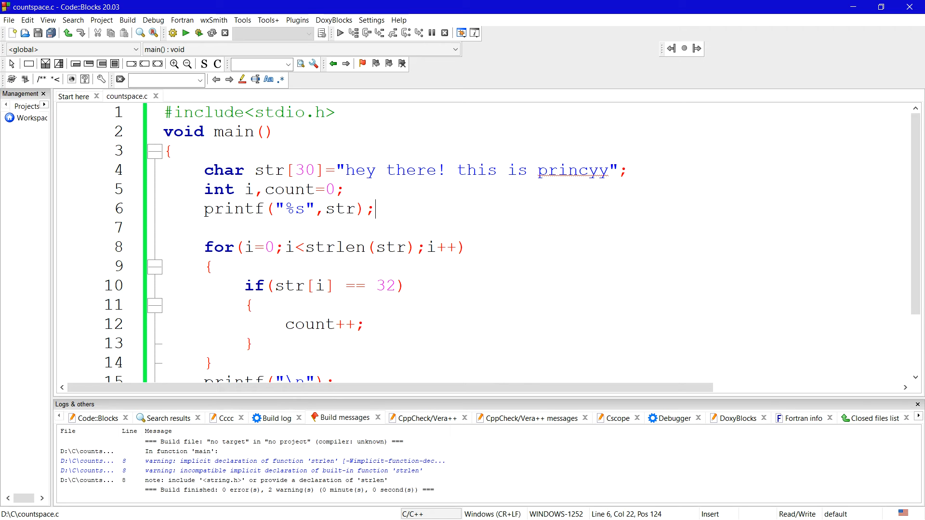
Step: Delete the test string's text after "there!" on line 4 and save the file
left_click_drag(449, 170, 608, 171)
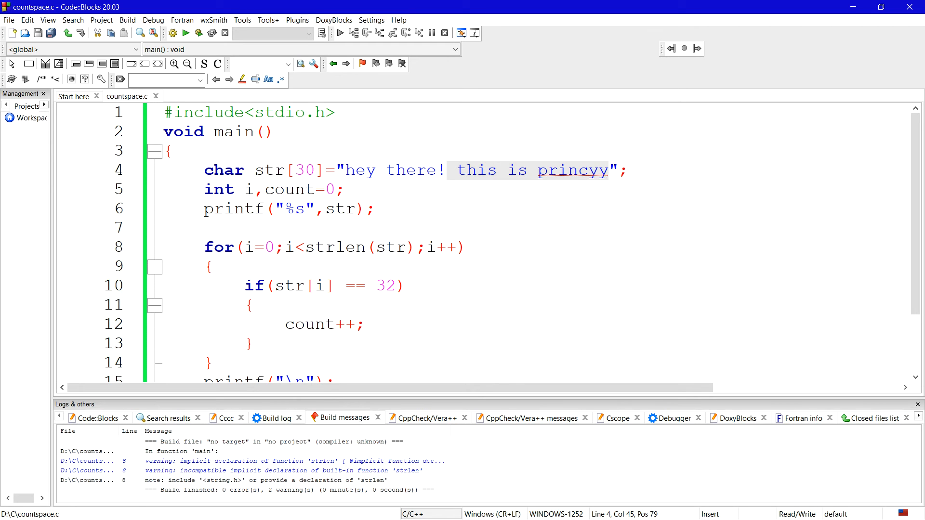
key("Delete")
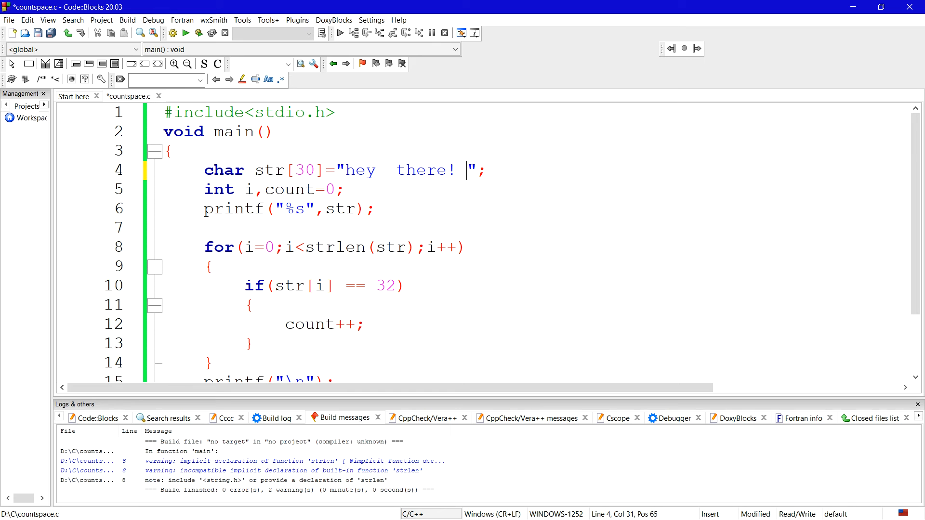
key("ctrl+s")
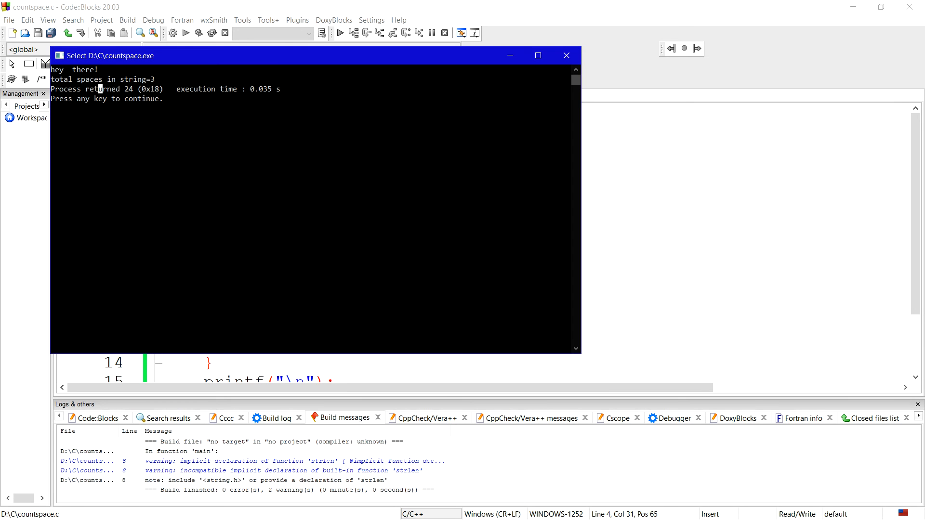
mouse_move(509, 55)
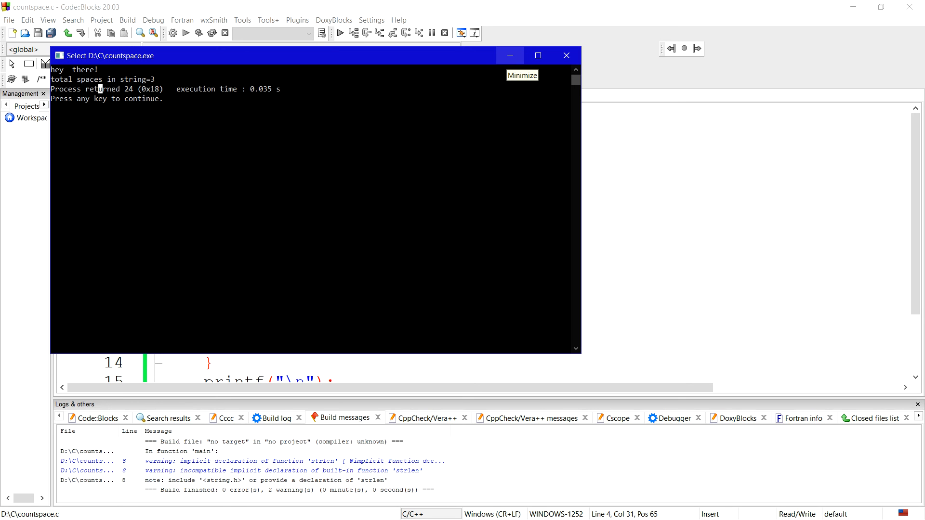